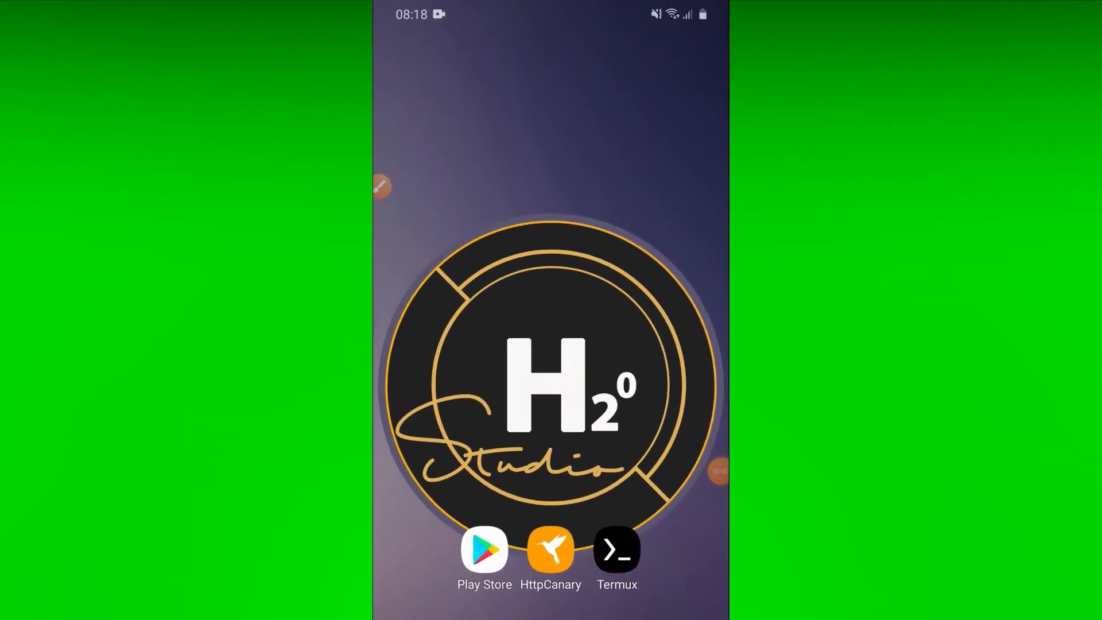
- Launch Termux from the home screen to get a shell prompt
click(617, 549)
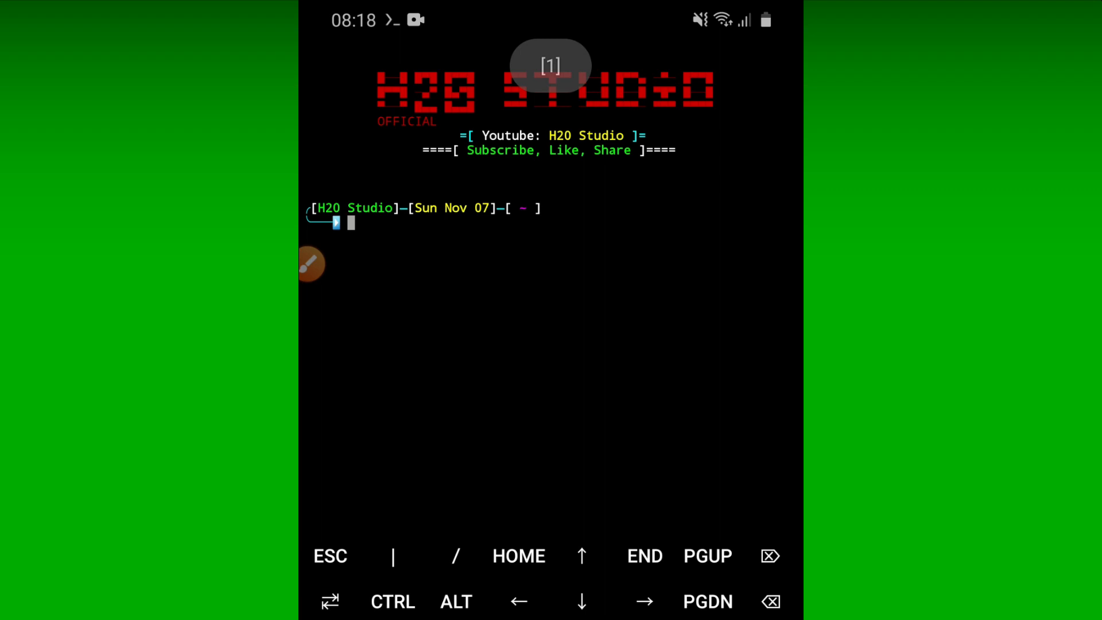
- Rerun termux-setup-storage to grant storage access
text(termux-)
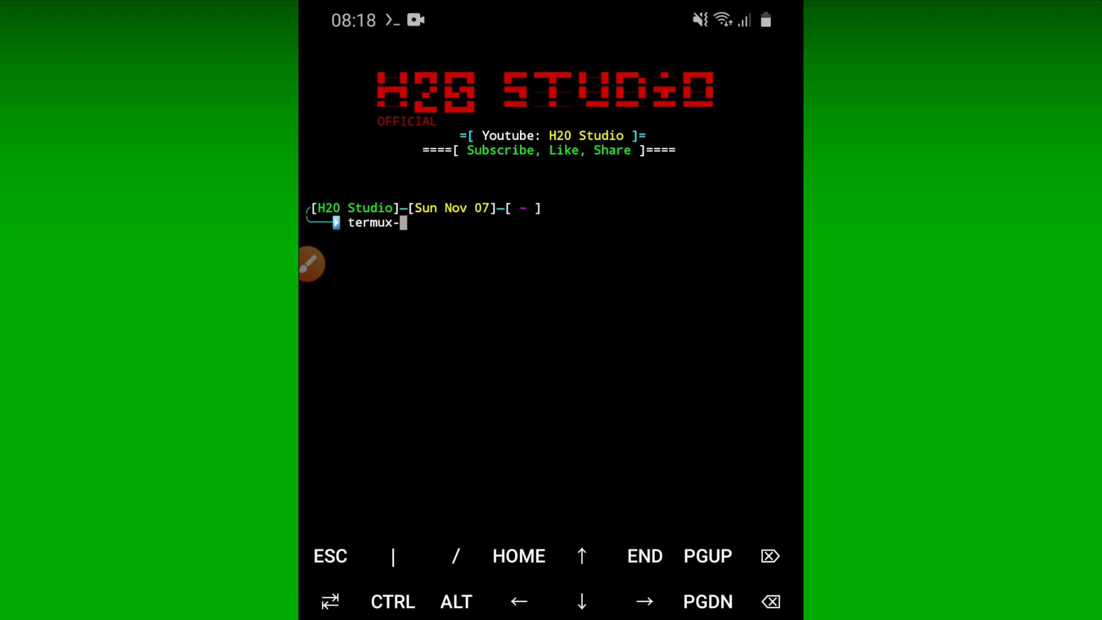
text(setup-storage)
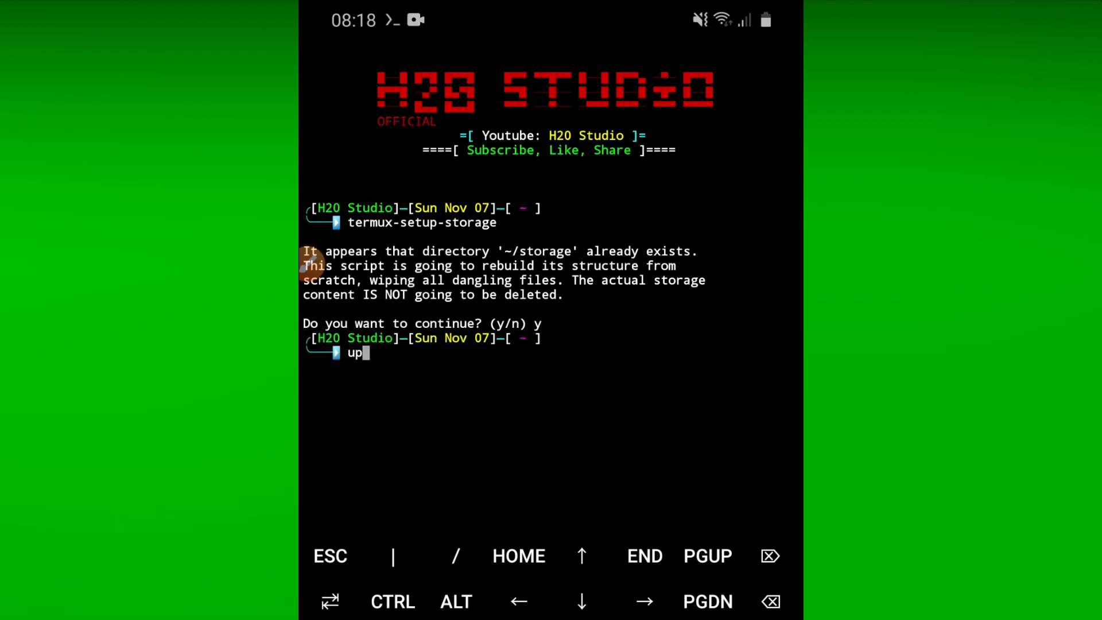
- Run apt upgrade, apt update and pkg upgrade to refresh and upgrade packages
text(apt upgrade)
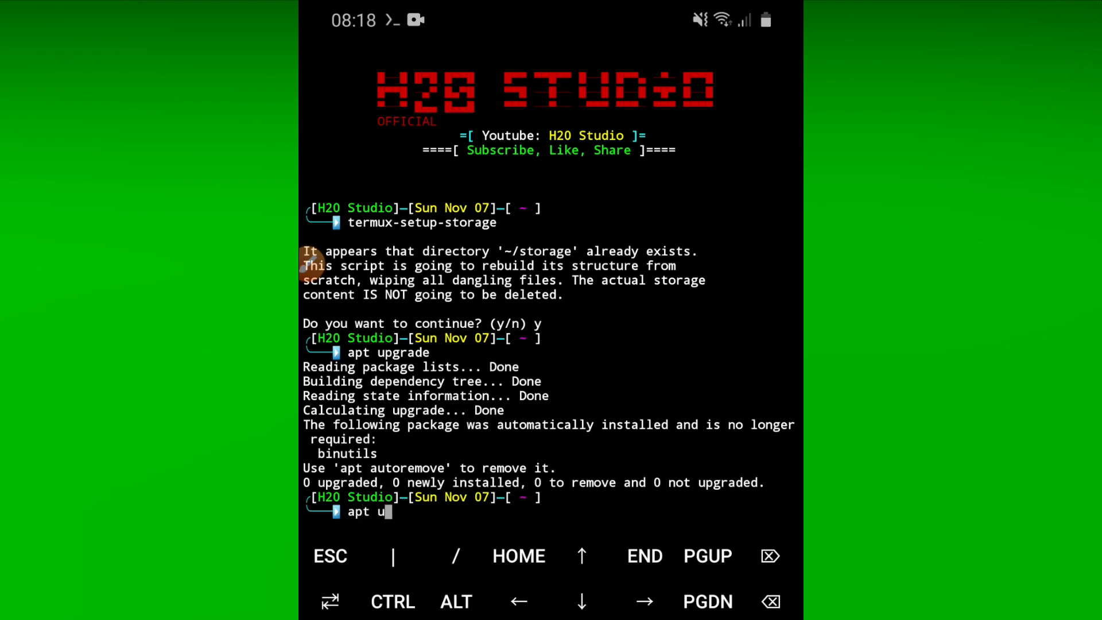
text(pdate)
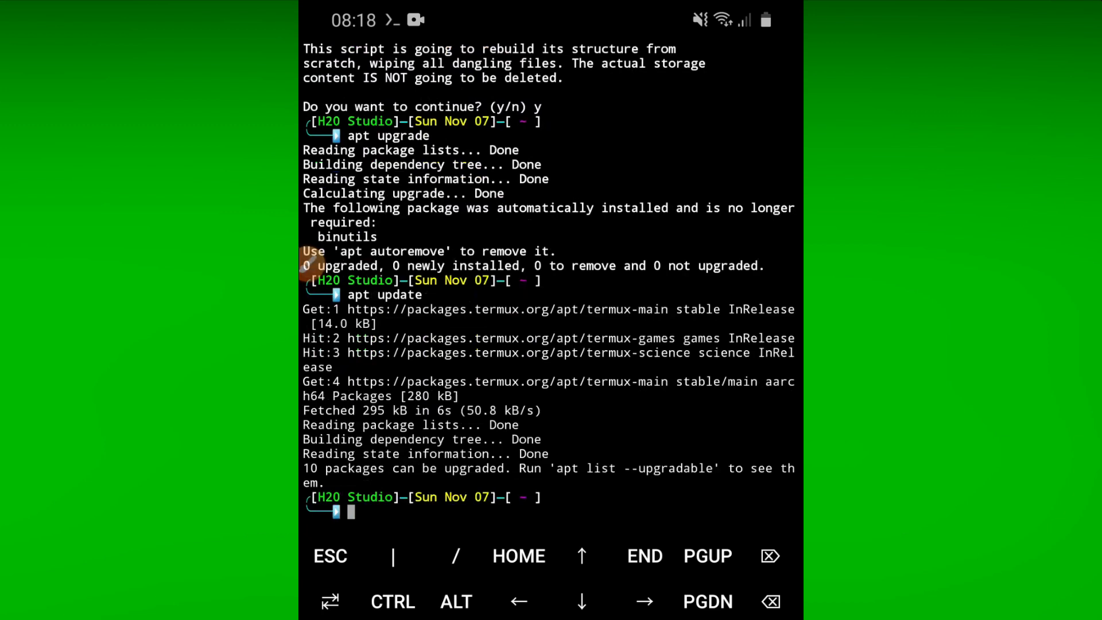
text(pkg upgra)
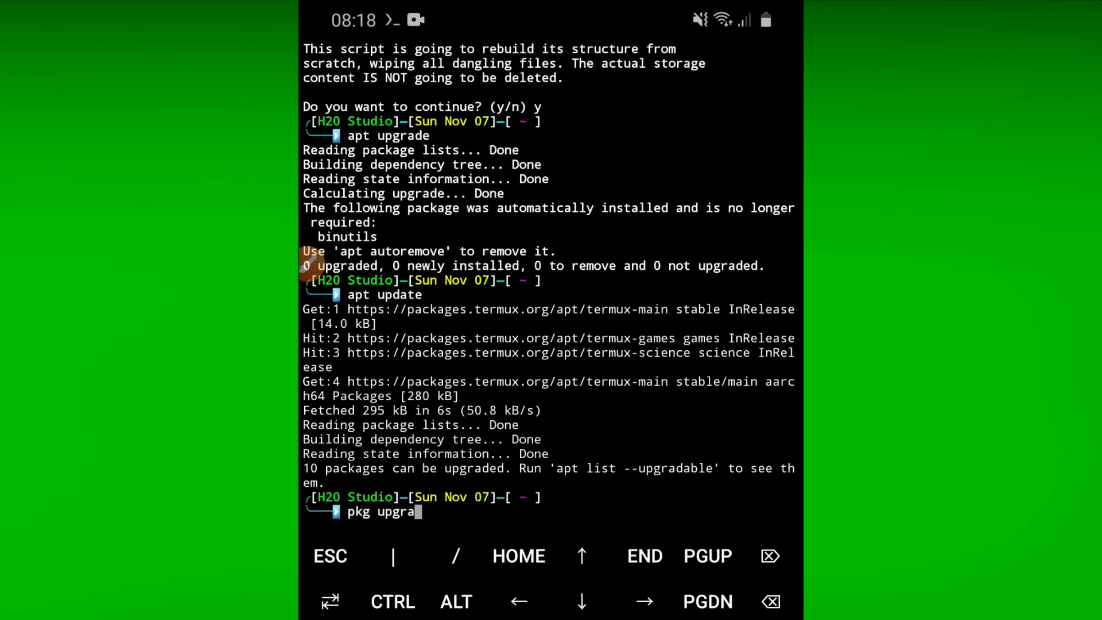
key(Enter)
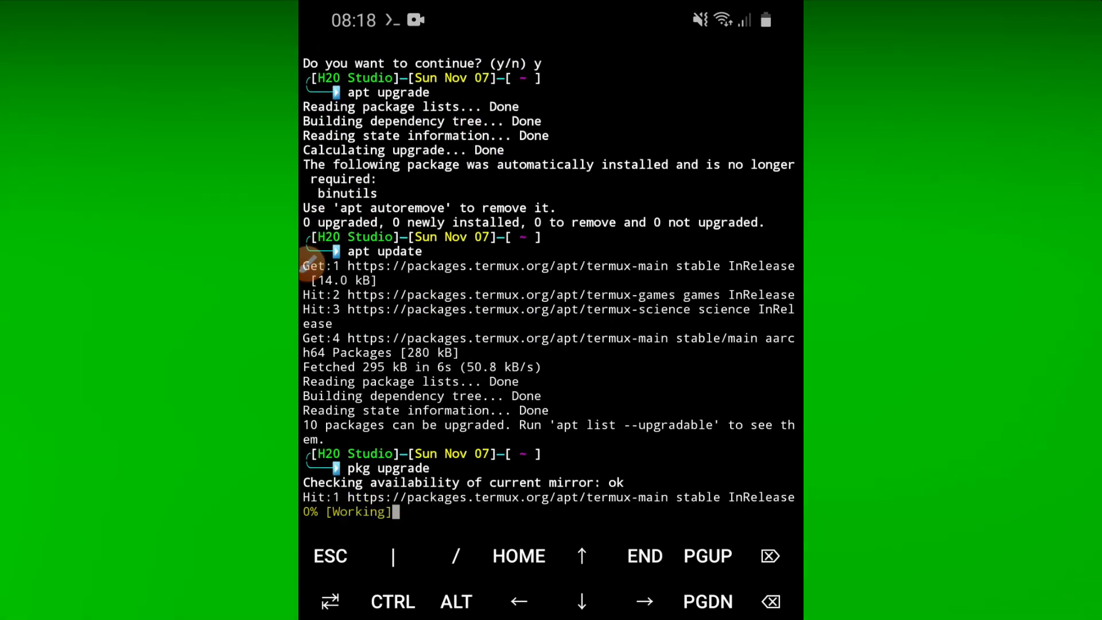
scroll(down, 3)
text(pkg install php)
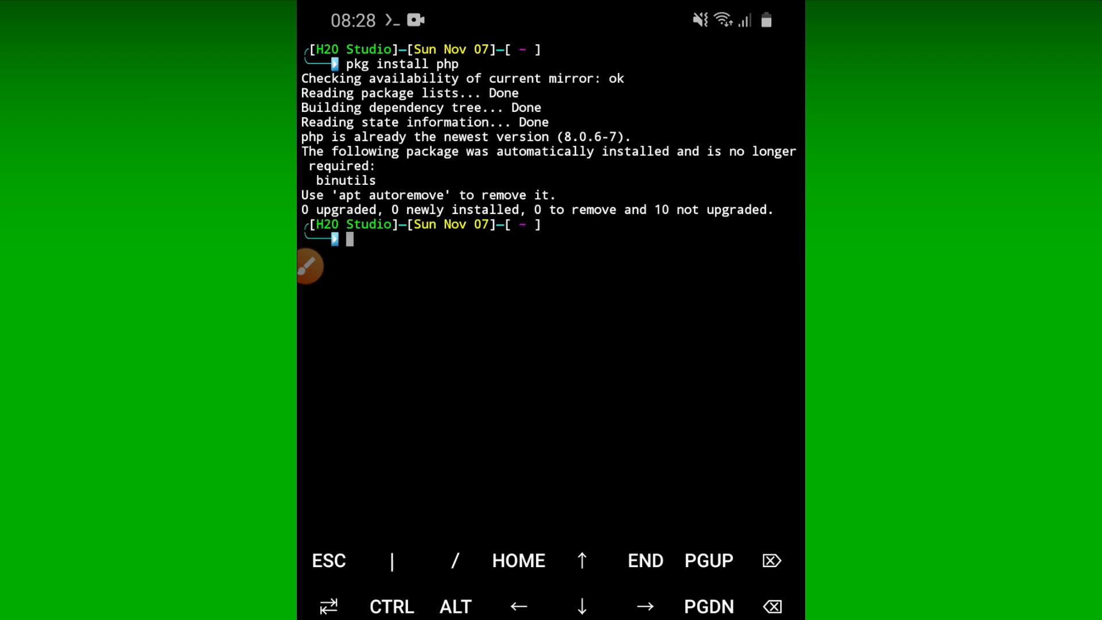
- Change directory into /sdcard/Nuyul and list its bot script folders
text(cd)
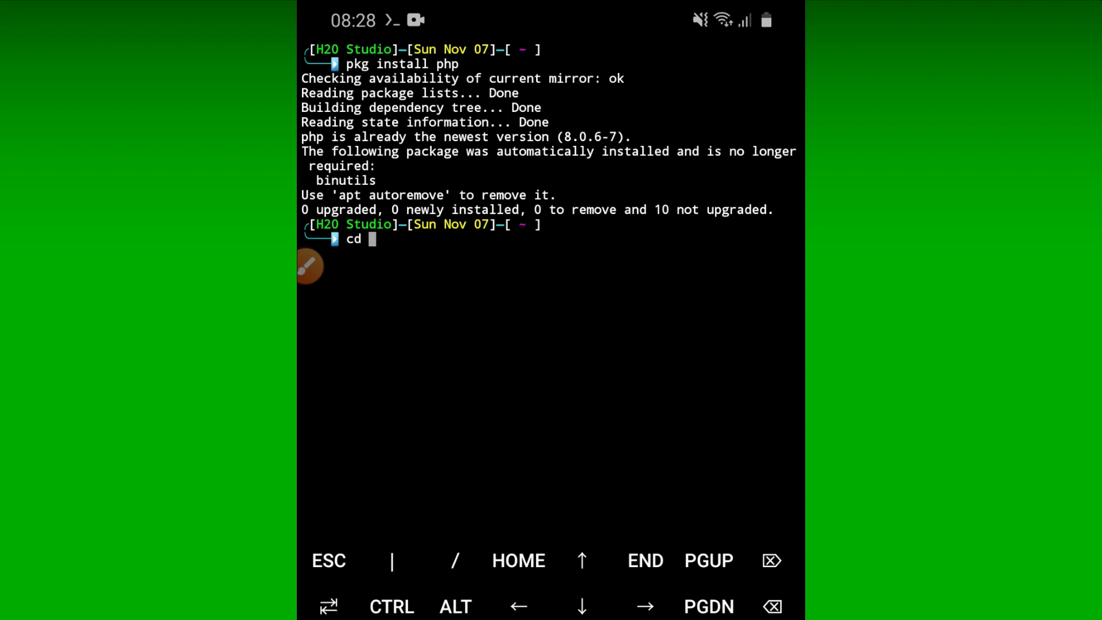
text(/sdcard/)
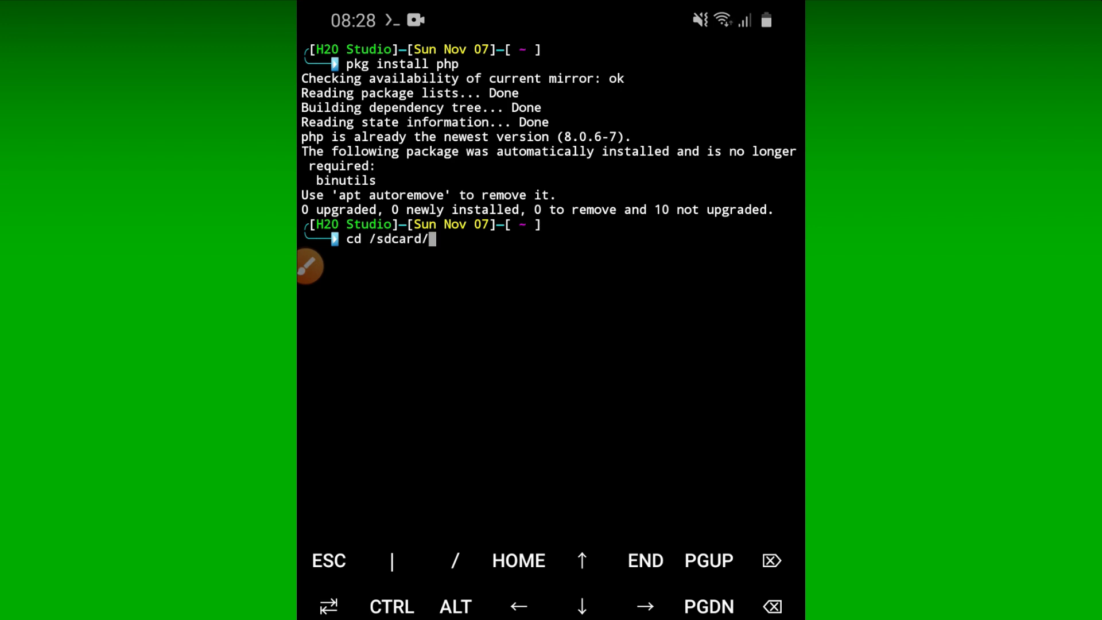
text(Nuyul)
text(ls)
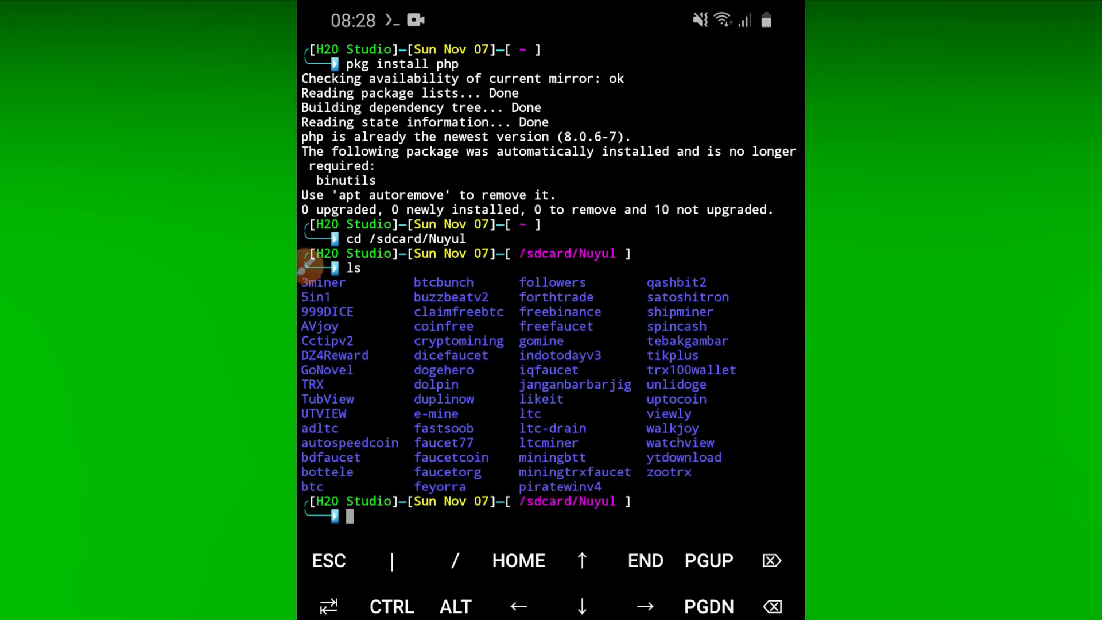
- Enter the command cd watchview to move into the watchview folder
text(cd)
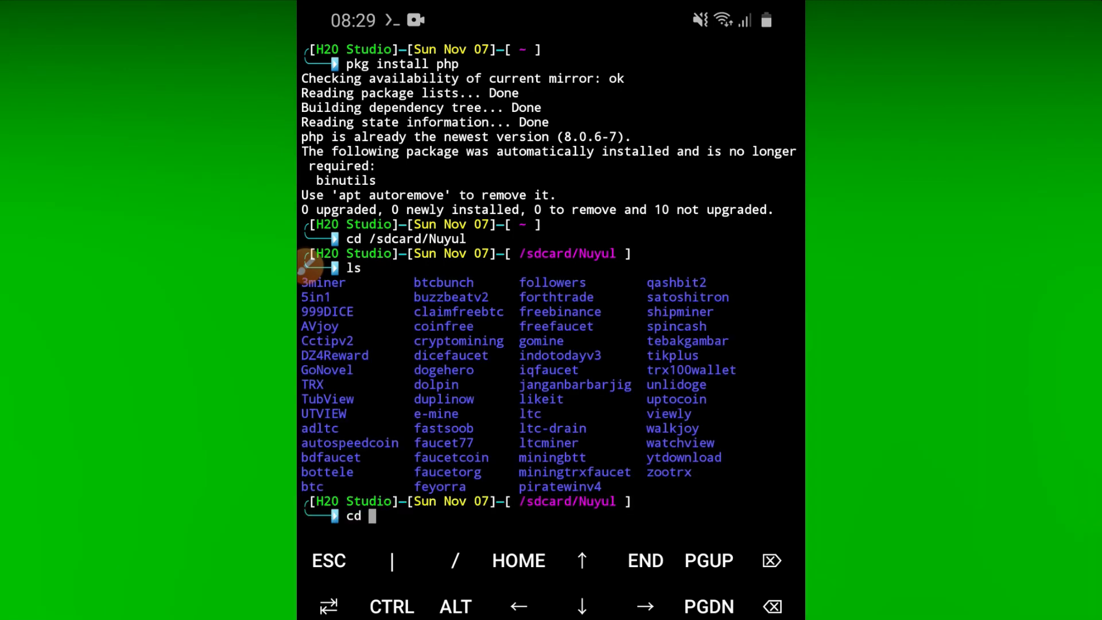
text(watchview)
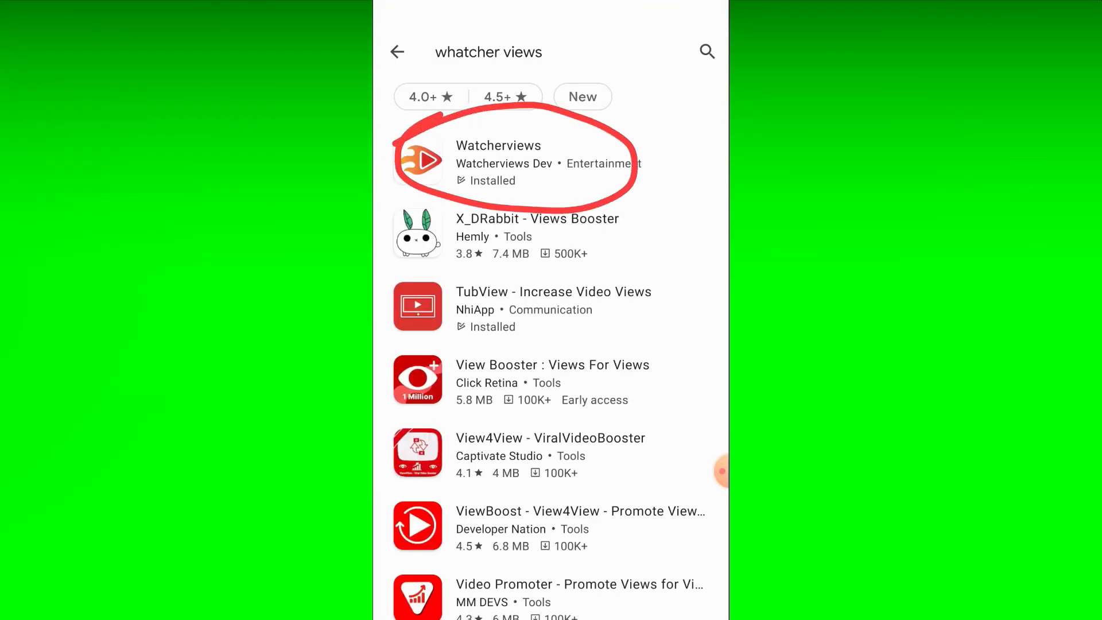
- Show the Watcherviews (Early Access) app page in Play Store, confirming it is installed
click(500, 161)
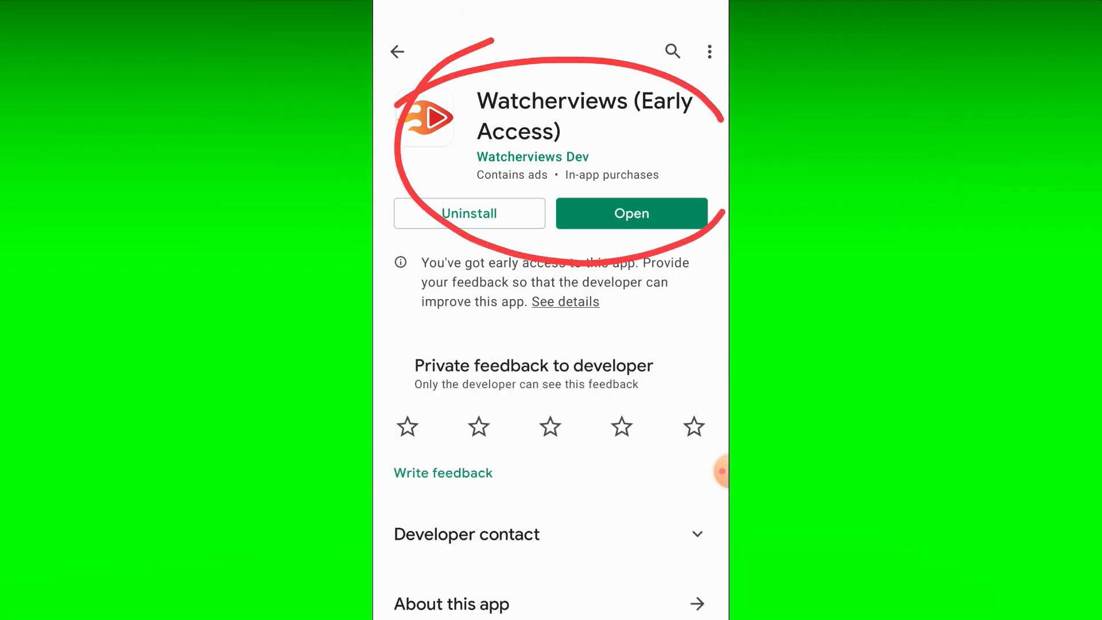
click(631, 213)
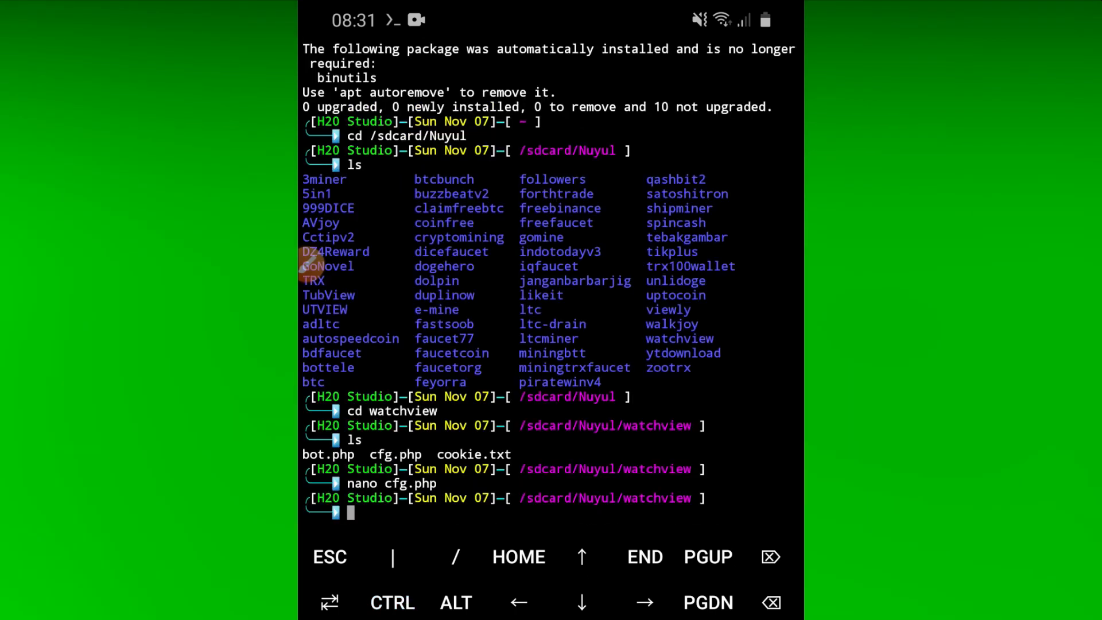
- Run php bot.php in the watchview folder, launching the script's password prompt
text(php bot.p)
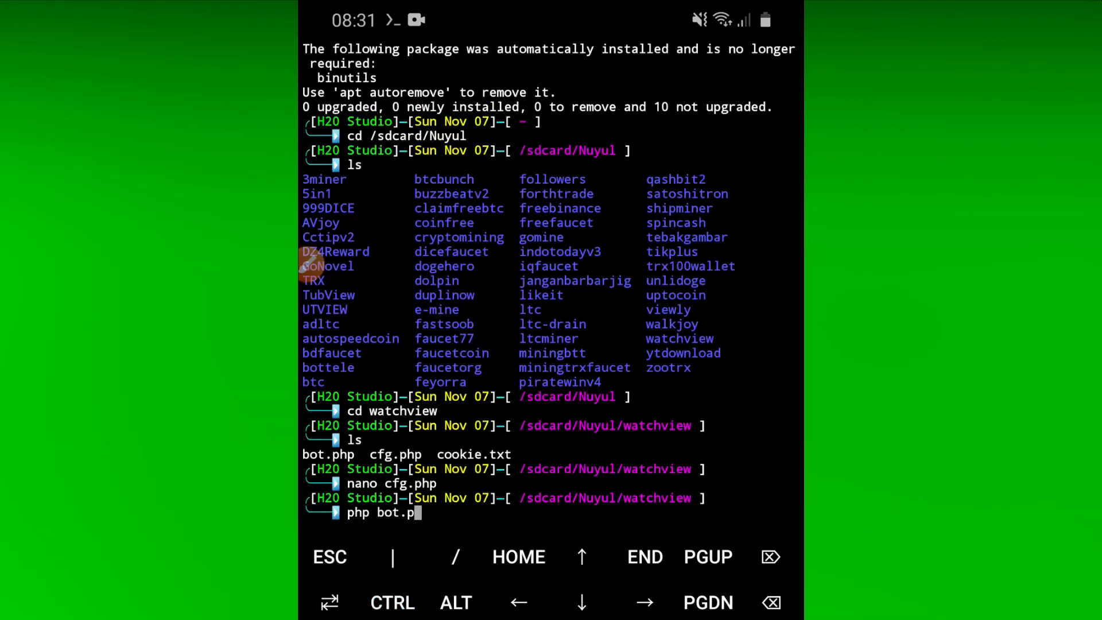
text(h)
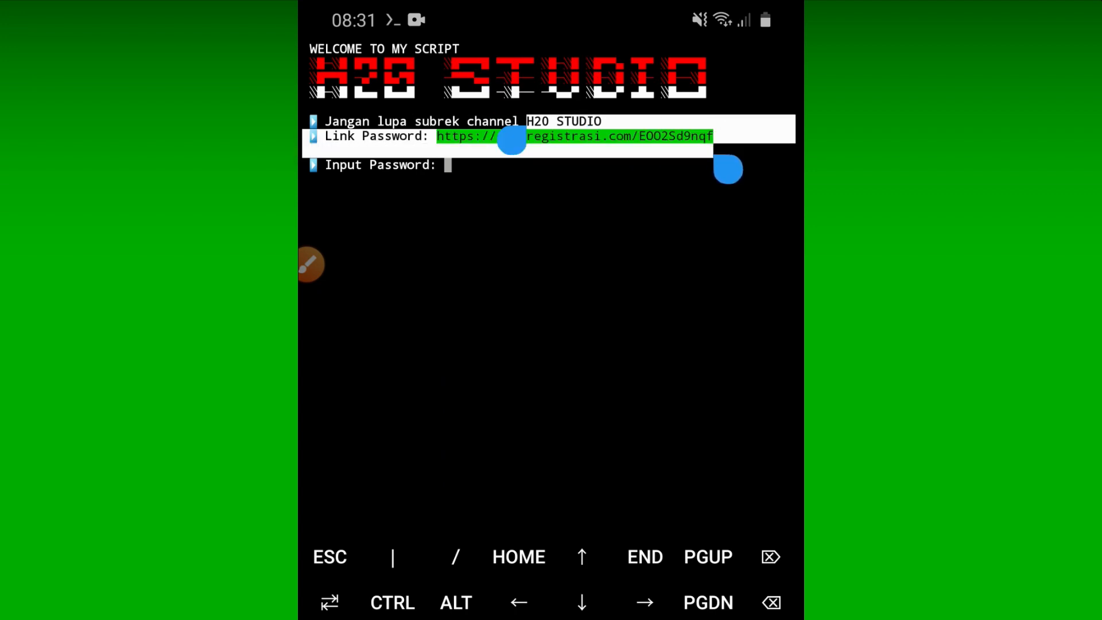
- Launch the bot's Link Password URL in the browser, loading the carareregistrasi.com page
click(513, 136)
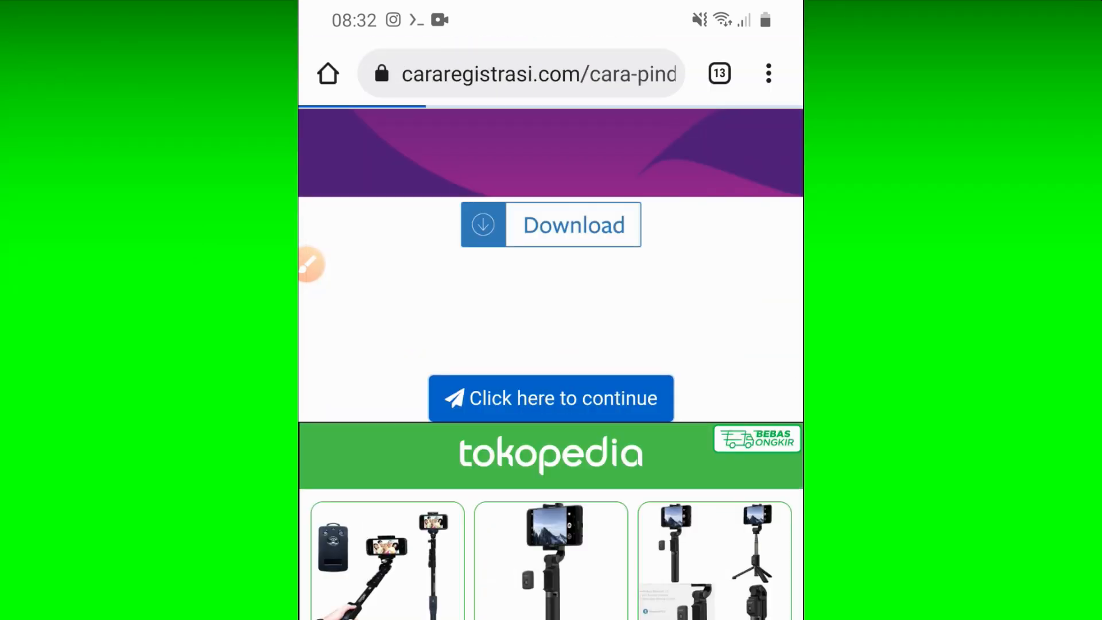
- Continue past the carareregistrasi.com page, which hands off to the YouTube app
click(550, 399)
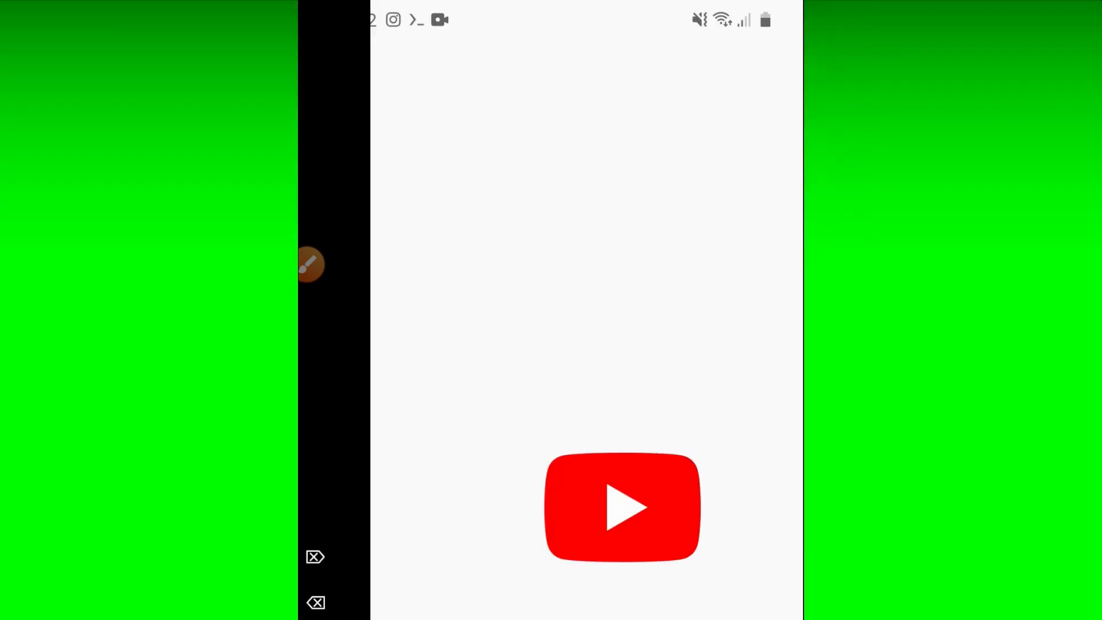
click(621, 507)
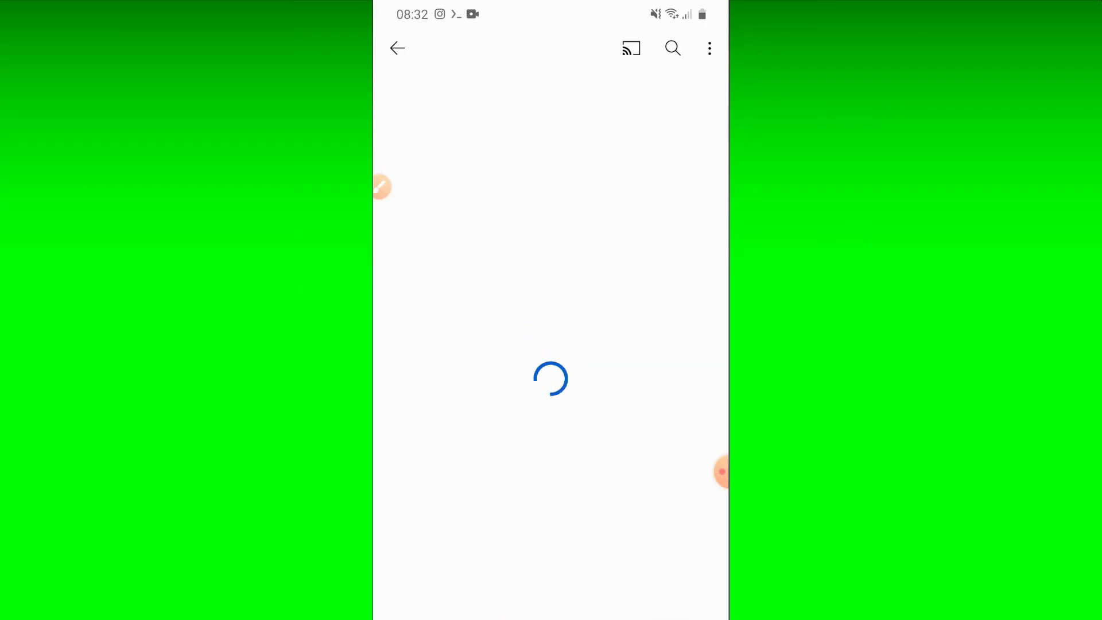